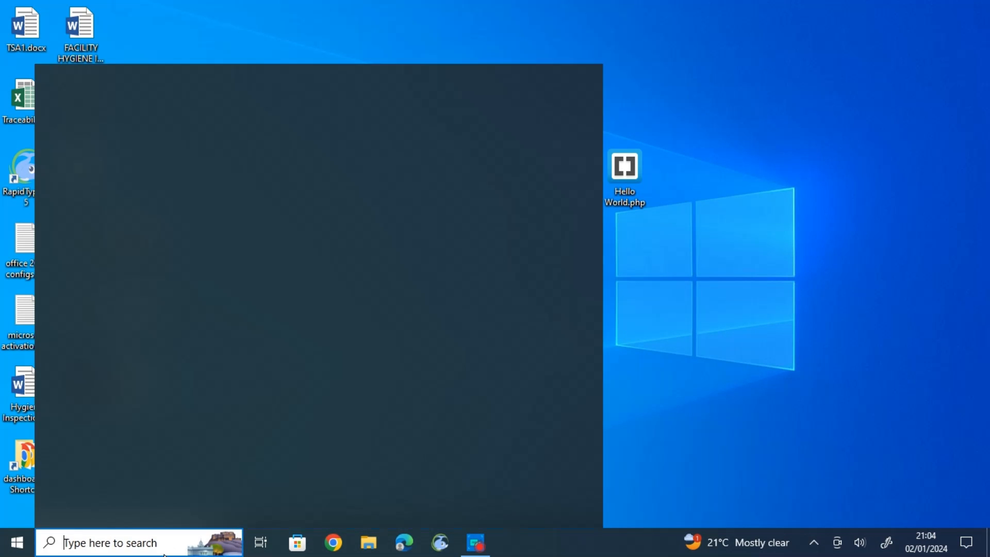
Search 'file' from the taskbar and launch File Explorer
left_click(111, 543)
type("f")
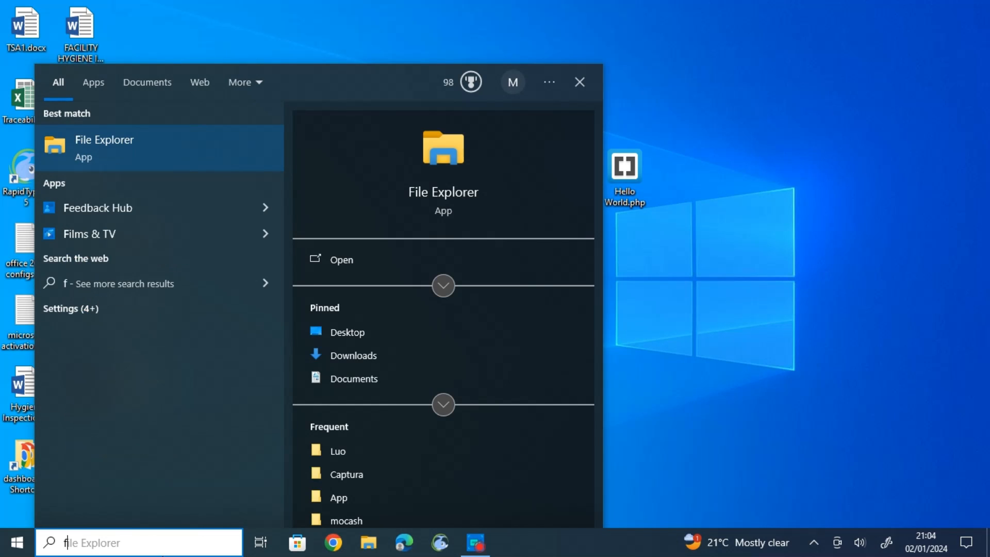
type("ile")
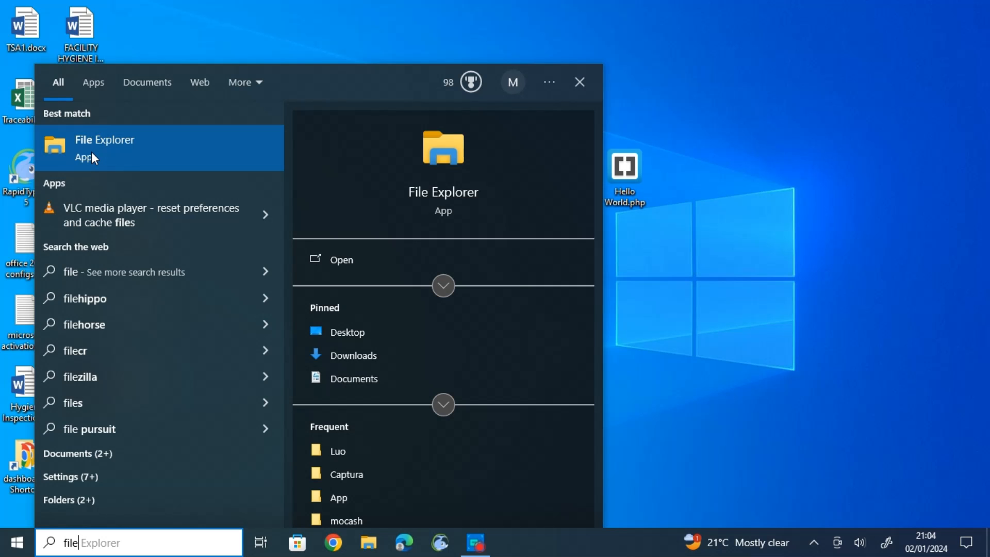
left_click(105, 140)
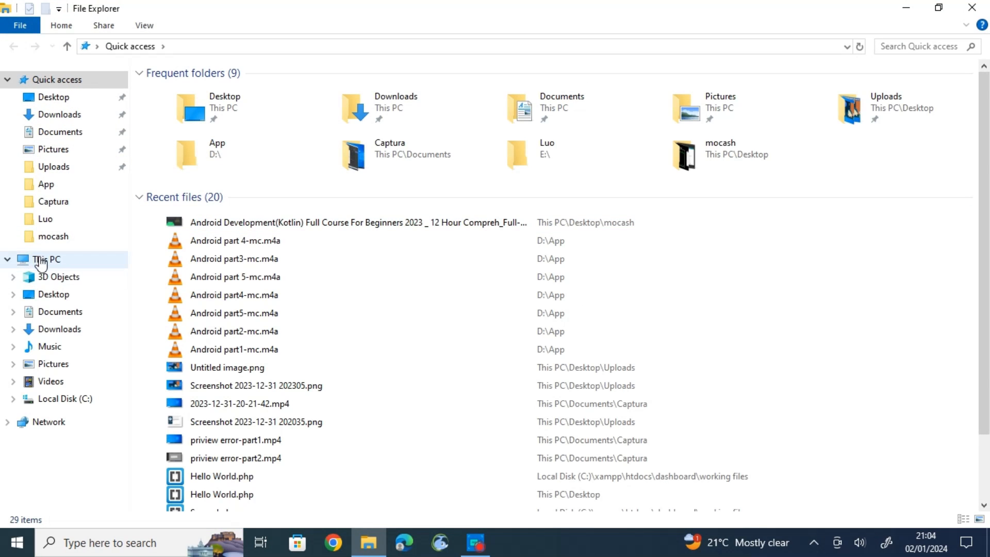
Navigate to C:\Program Files\Microsoft Office\Office16 via This PC
left_click(45, 259)
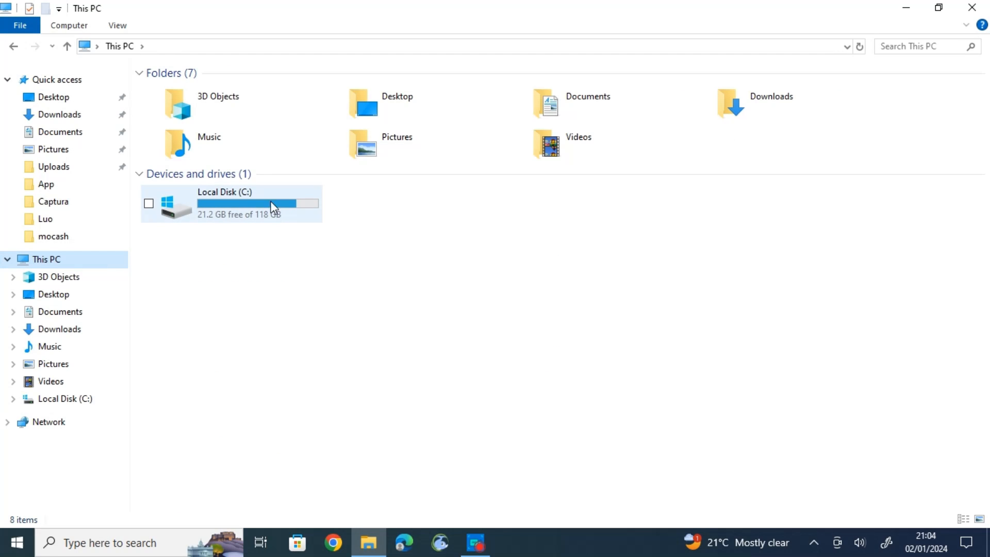
double_click(224, 203)
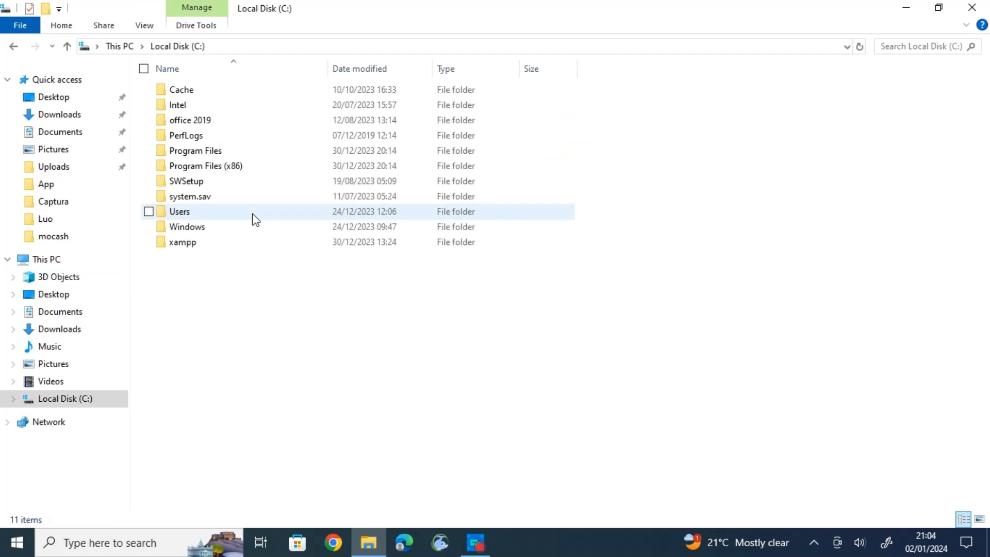
left_click(186, 135)
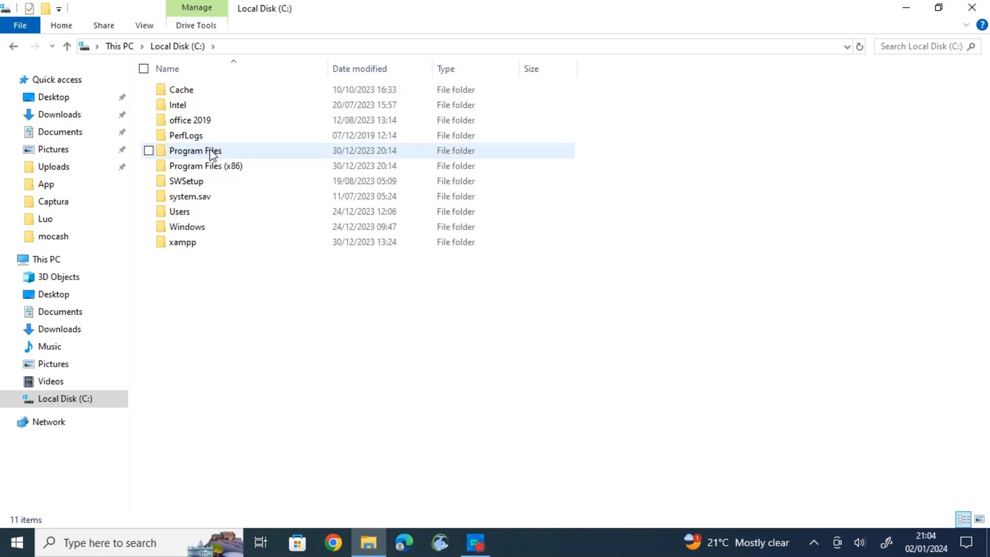
double_click(195, 150)
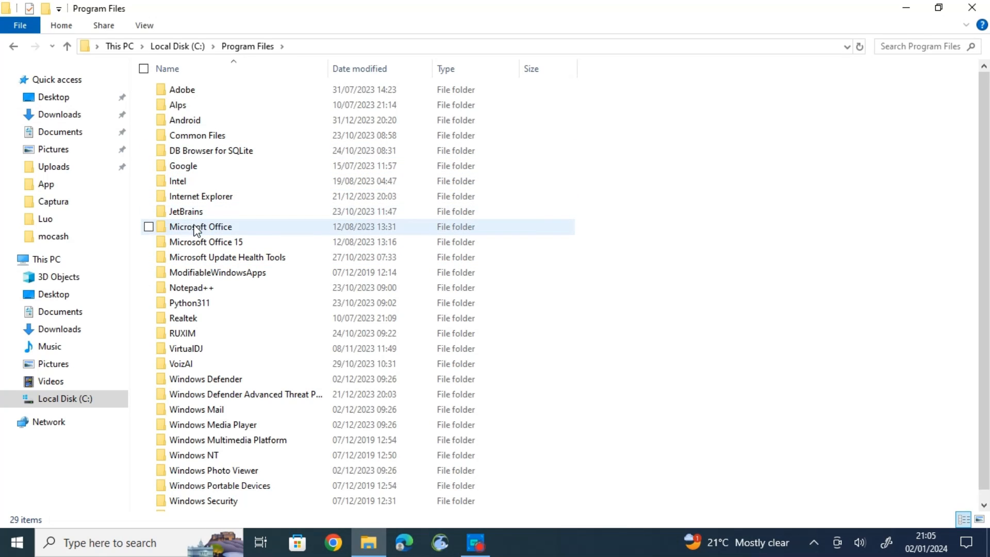
double_click(200, 227)
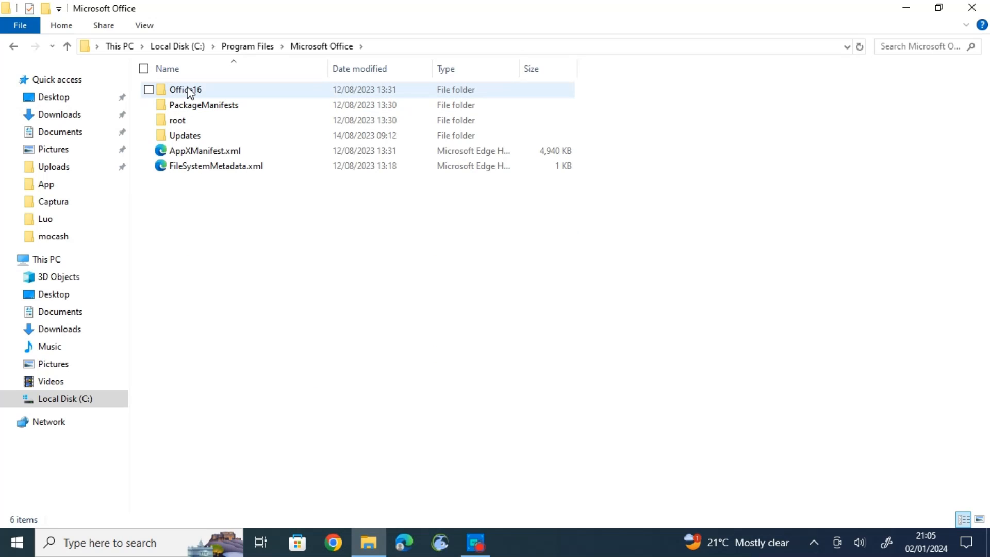
mouse_move(185, 89)
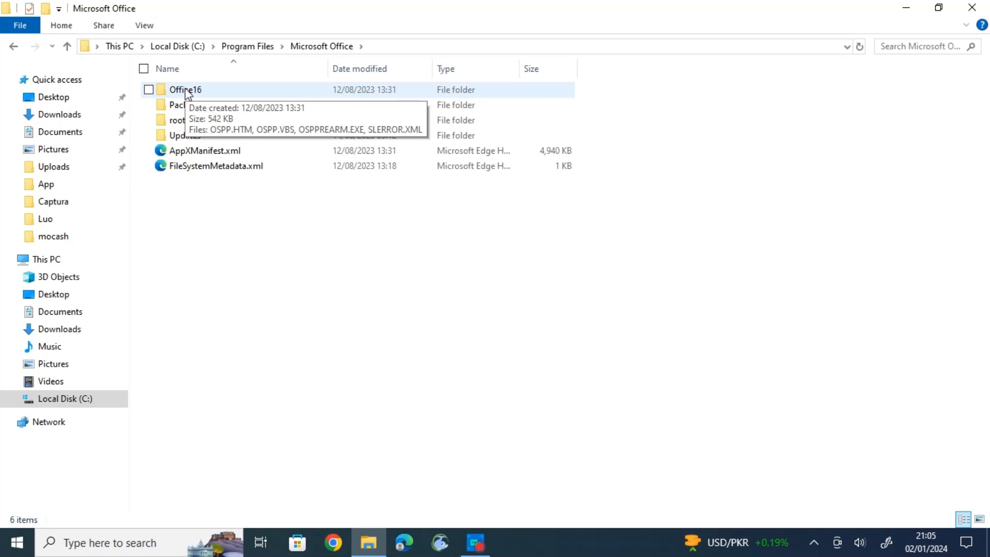
double_click(185, 90)
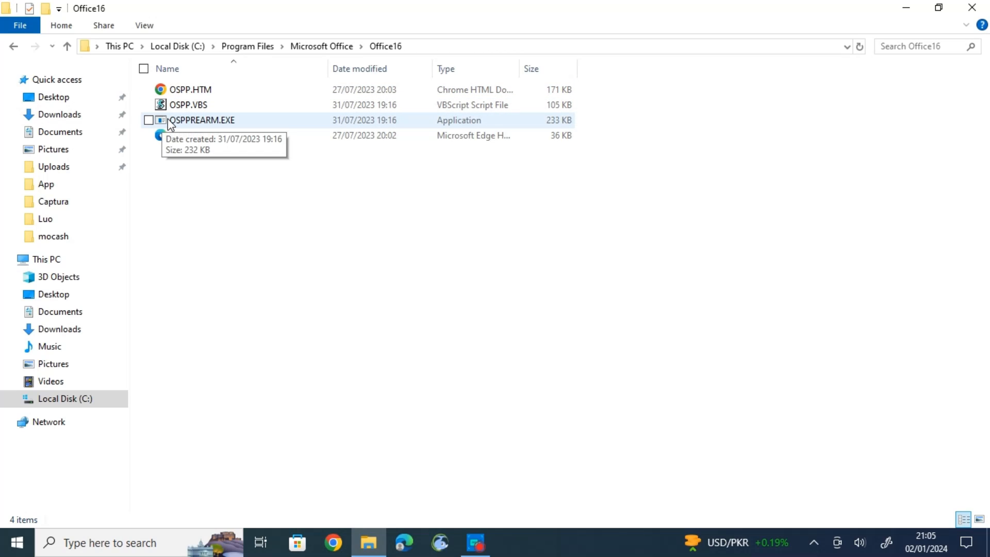
mouse_move(221, 125)
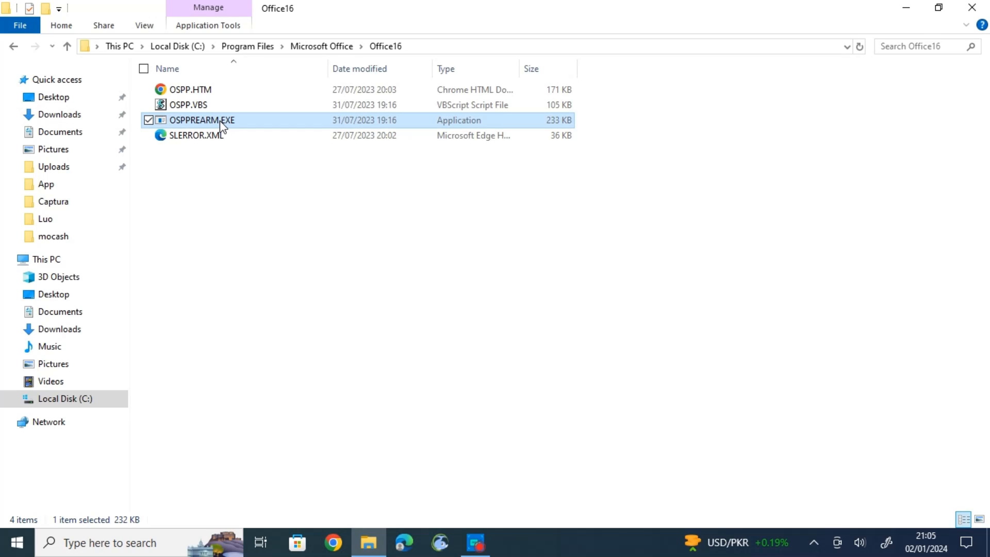
Run OSPPREARM.EXE as administrator from its context menu
right_click(202, 120)
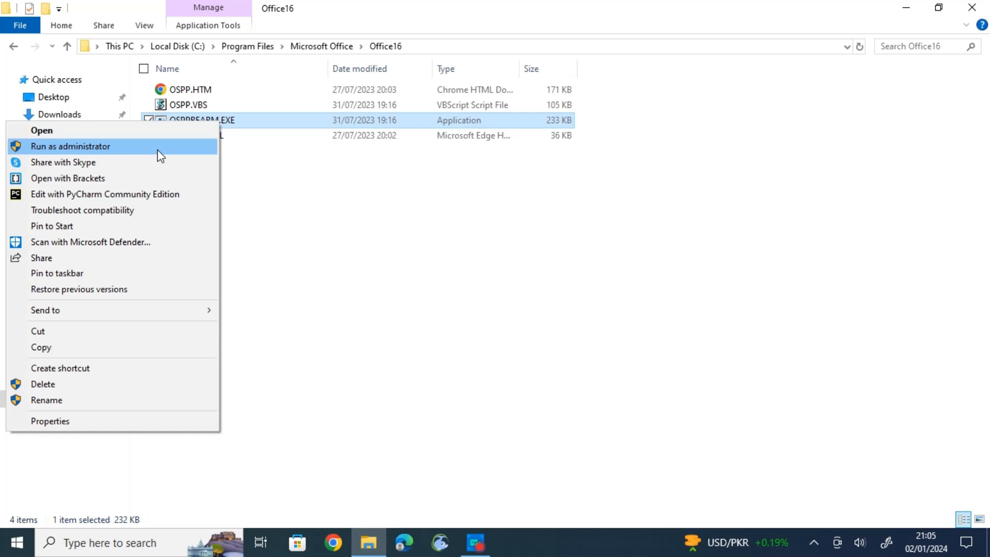
left_click(70, 146)
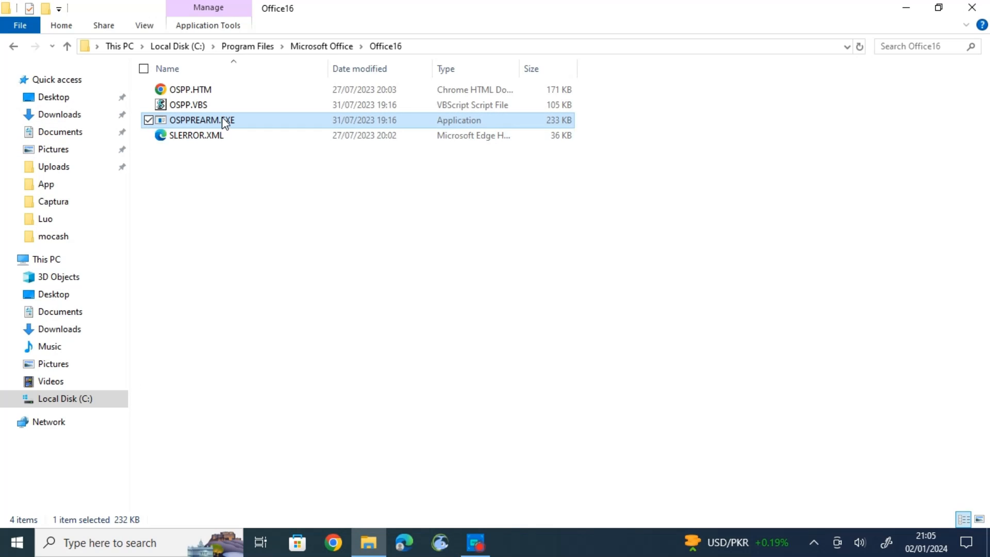
right_click(201, 120)
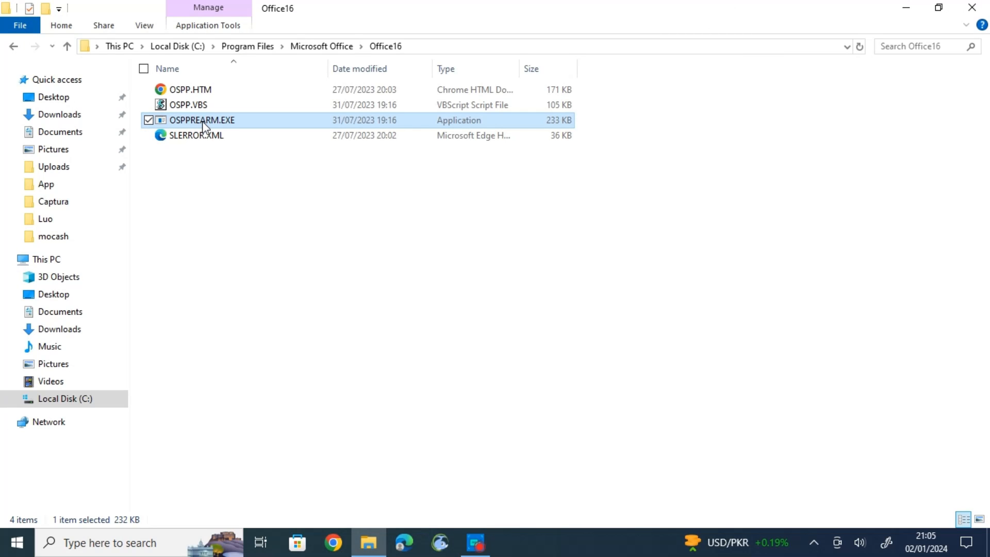
right_click(201, 120)
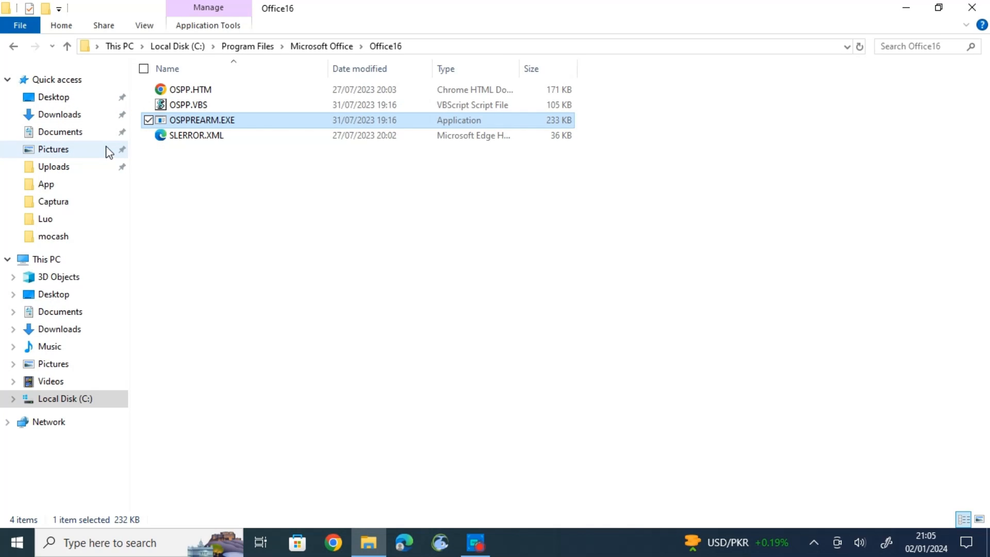
mouse_move(166, 157)
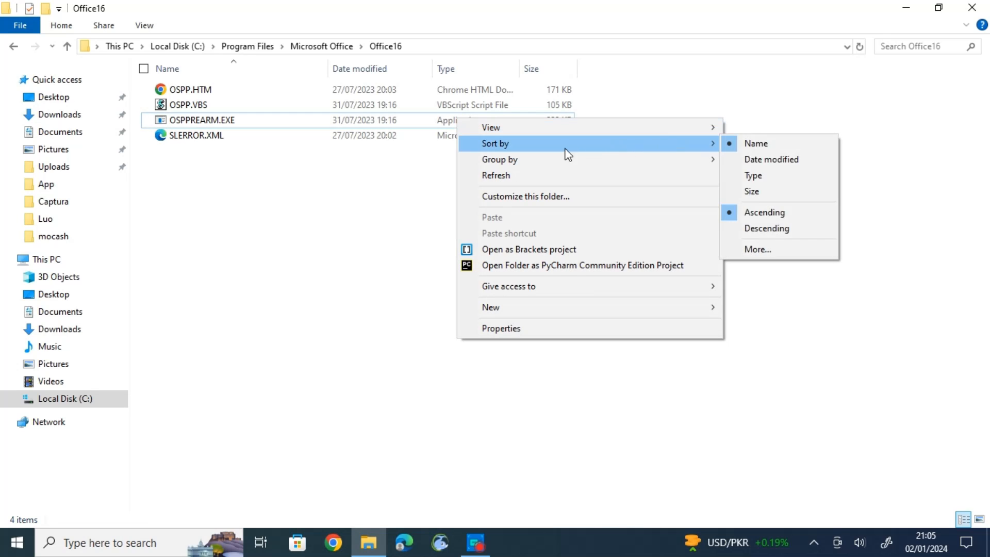
mouse_move(518, 175)
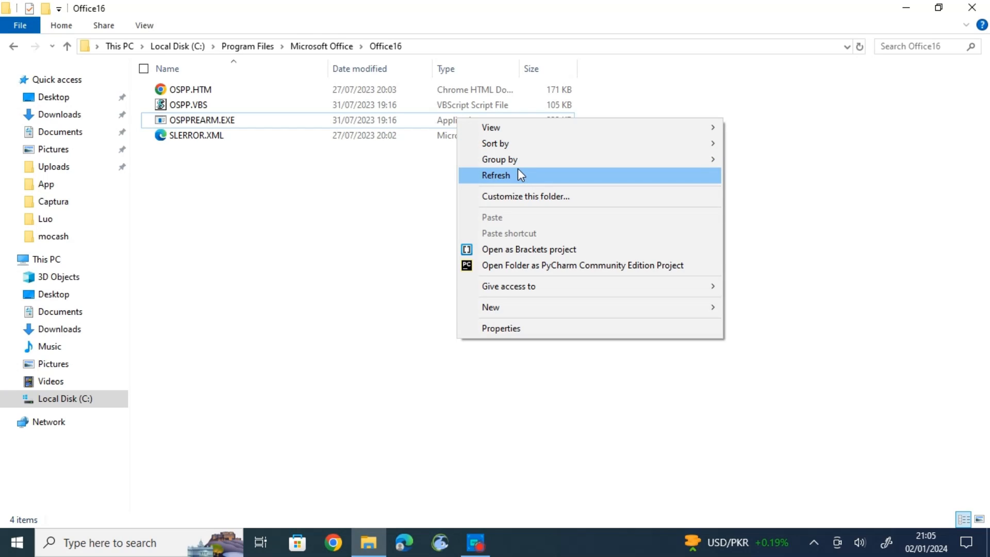
Refresh the Office16 folder listing
left_click(495, 175)
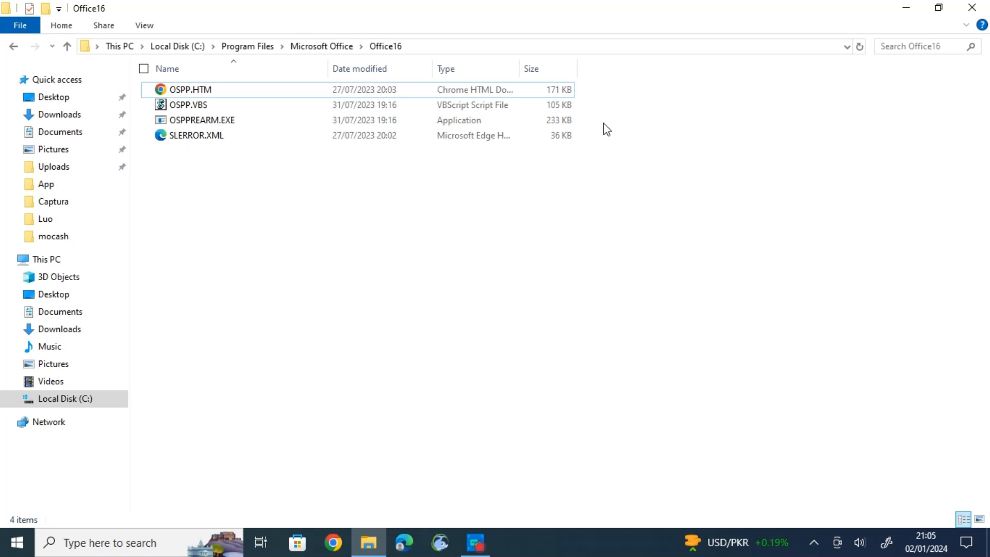
mouse_move(265, 483)
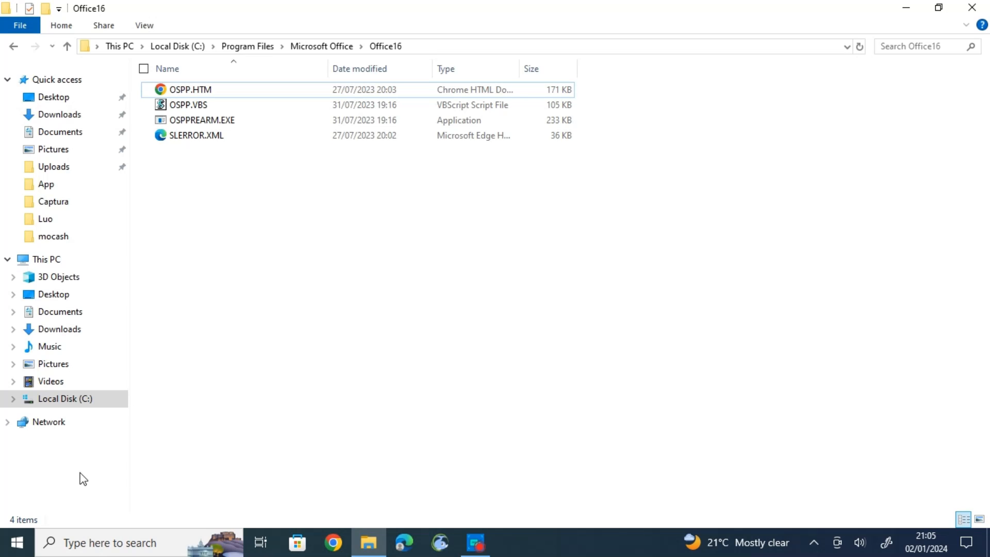
Search 'word' from the taskbar and launch Word
left_click(110, 543)
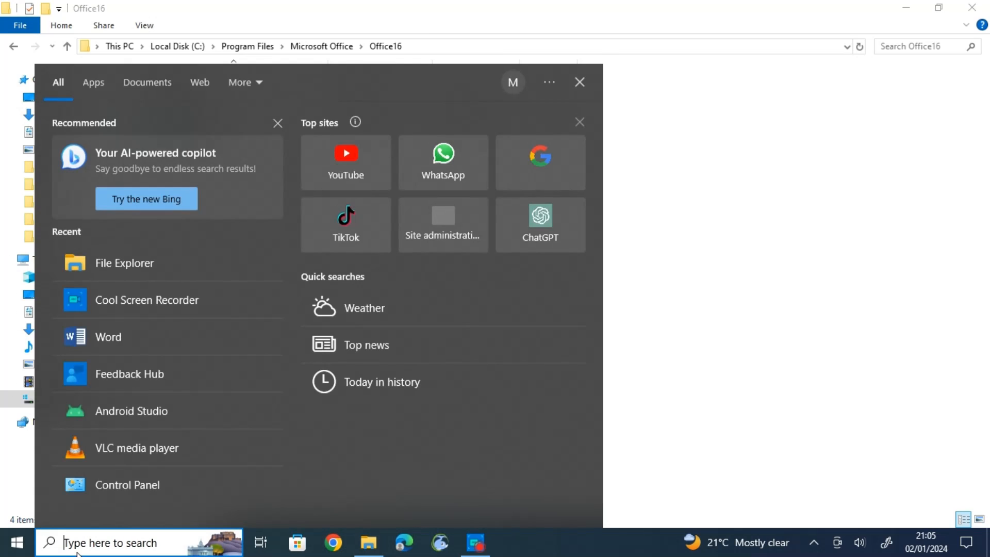
type("word")
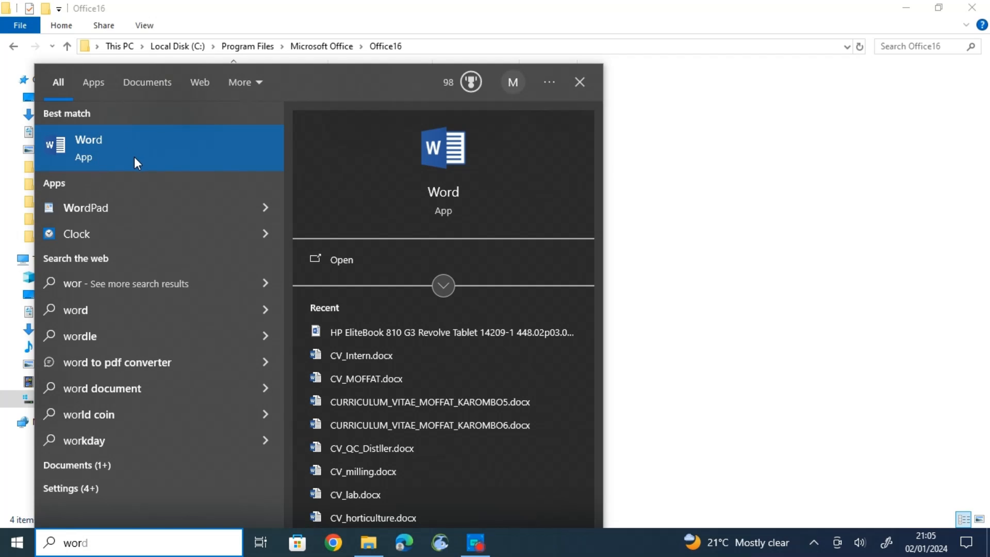
left_click(88, 149)
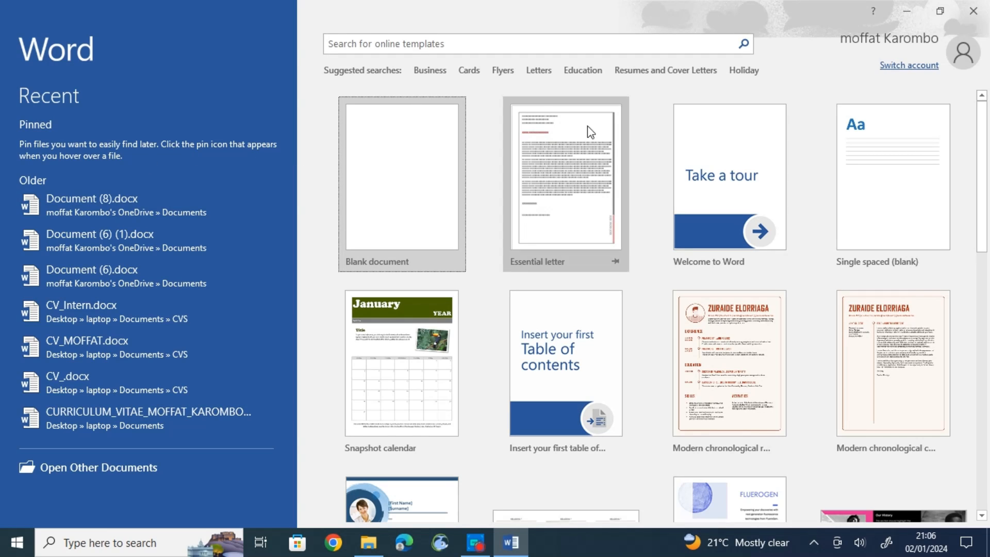
mouse_move(467, 348)
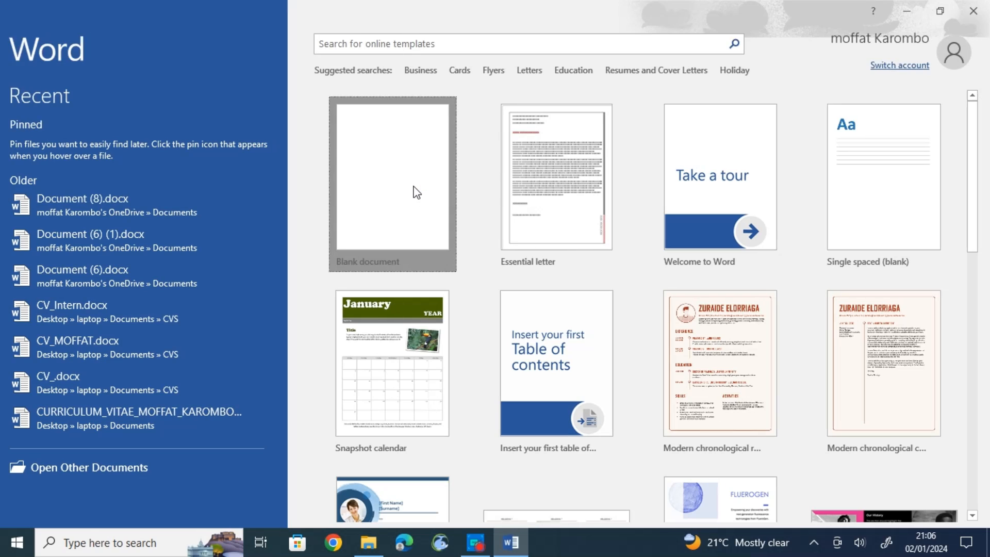
Type 'word' in a new blank document, erase it, and close Word without saving
left_click(391, 183)
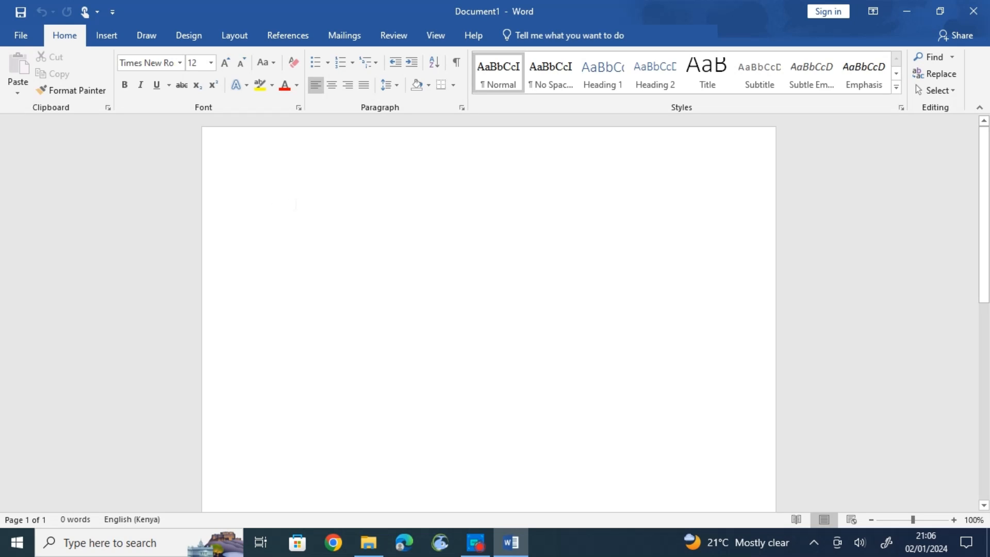
type("wor")
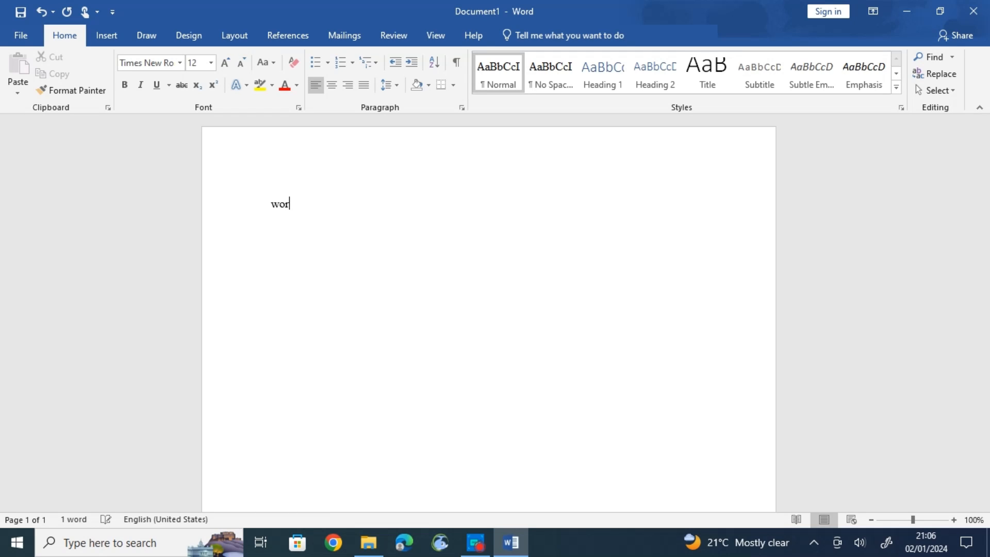
type("d")
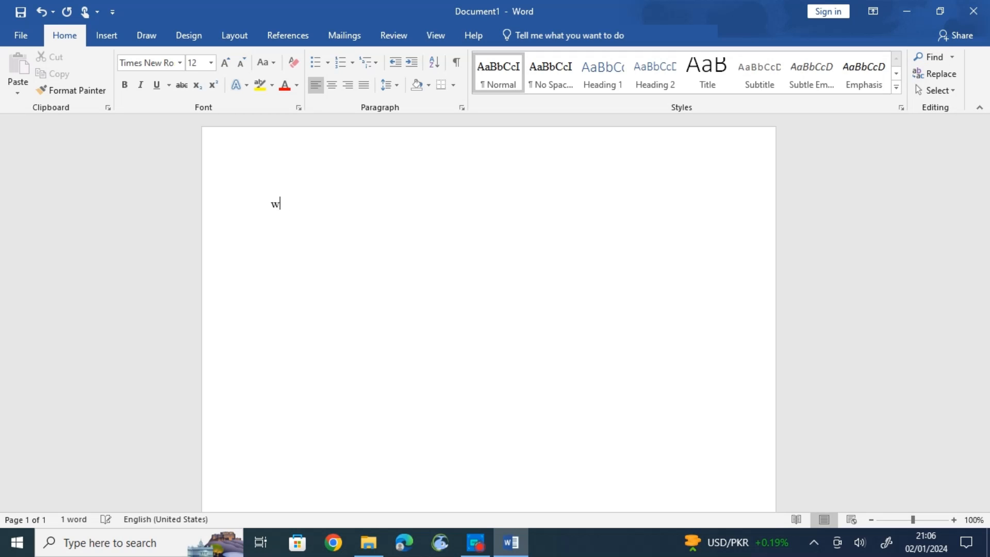
key("backspace")
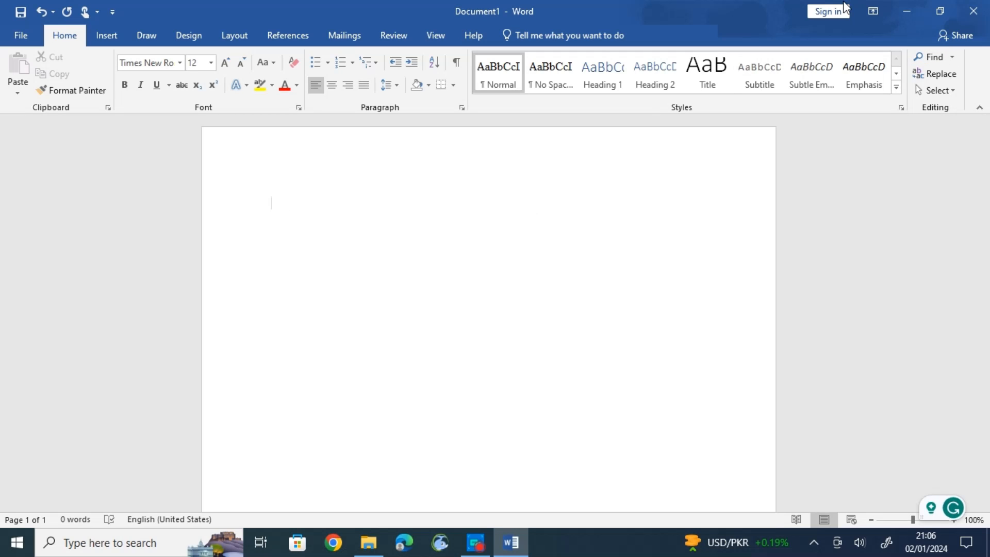
mouse_move(974, 11)
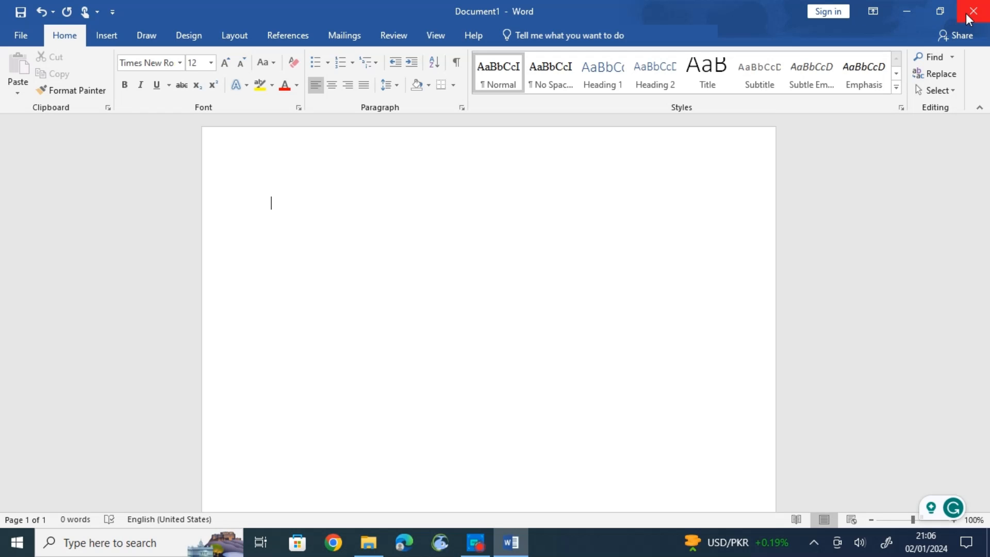
left_click(974, 11)
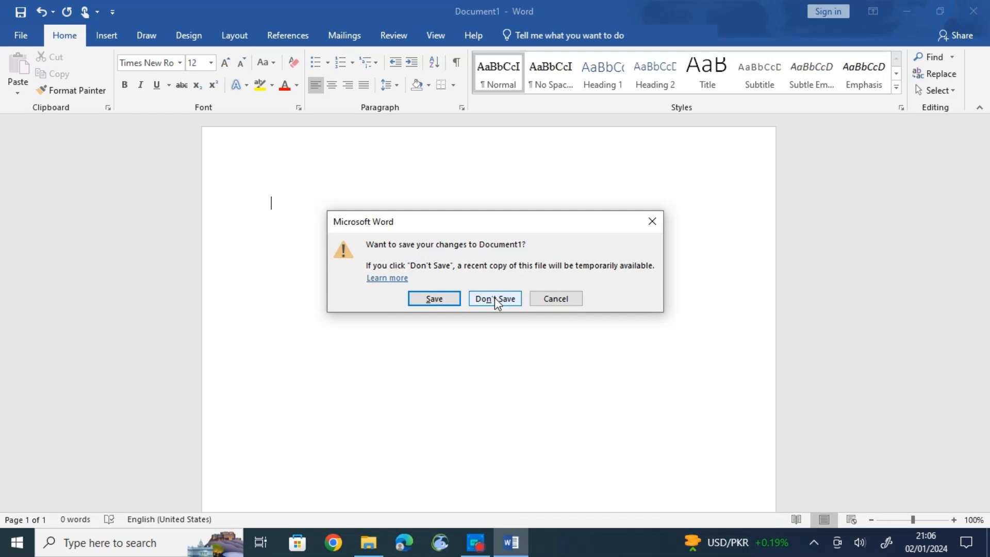
left_click(494, 298)
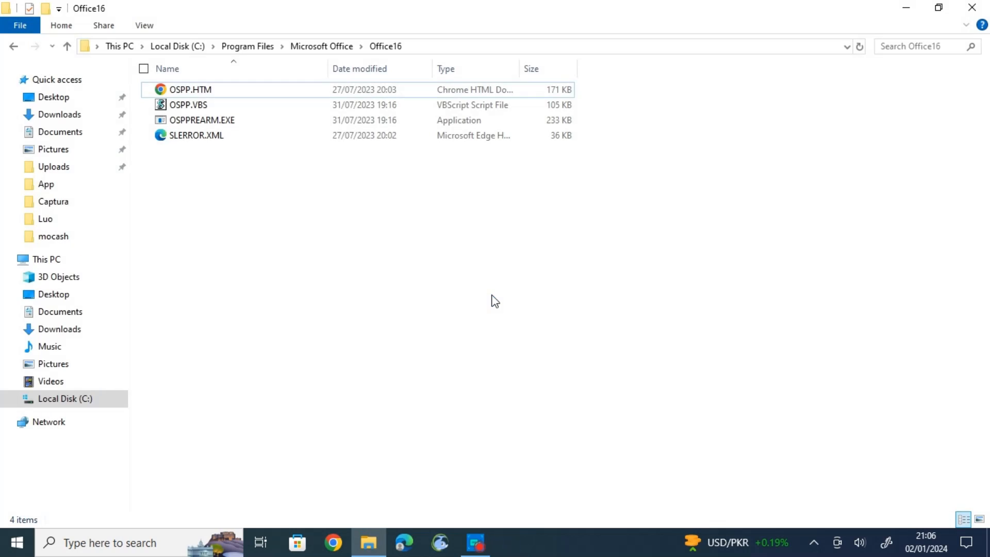